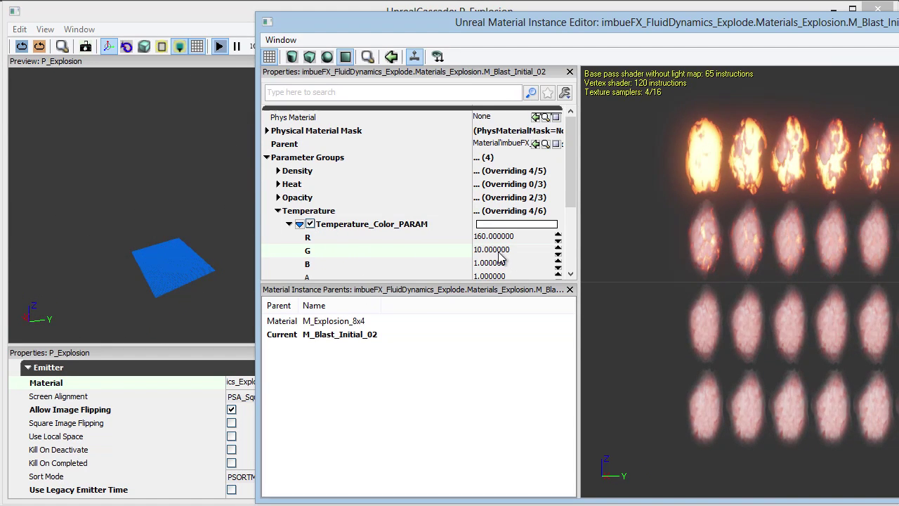
# Step: Set a Temperature_Color_PARAM colour channel of M_Blast_Initial_02 to 15
pyautogui.write('15')
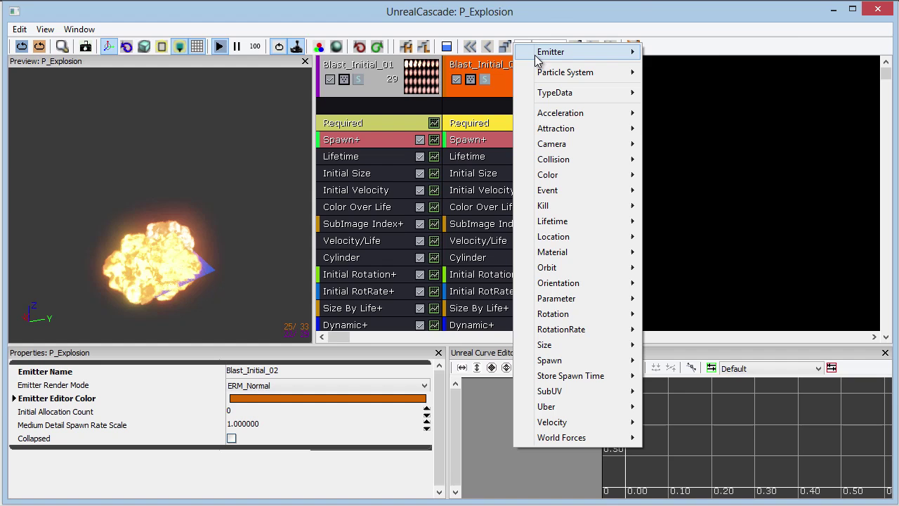
# Step: Duplicate the blast emitter and name the copy Blast_Initial_03
pyautogui.click(551, 51)
pyautogui.write('3')
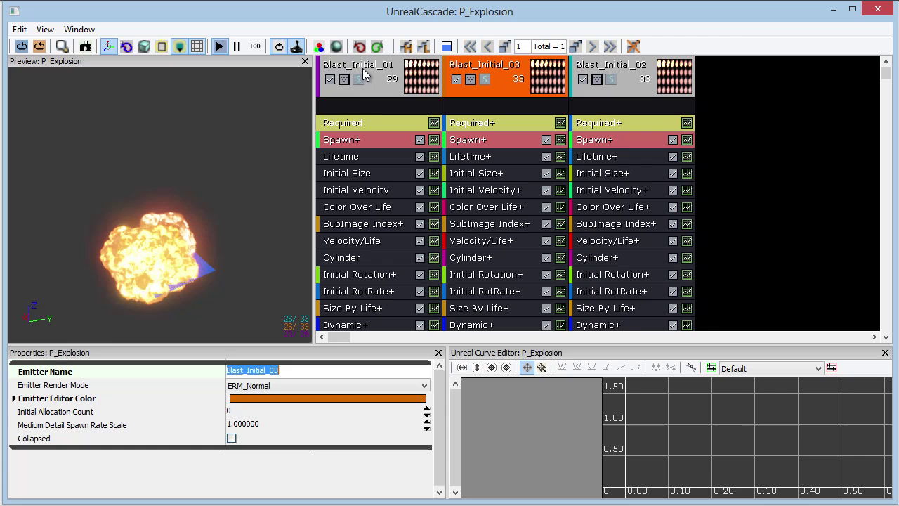
pyautogui.click(358, 76)
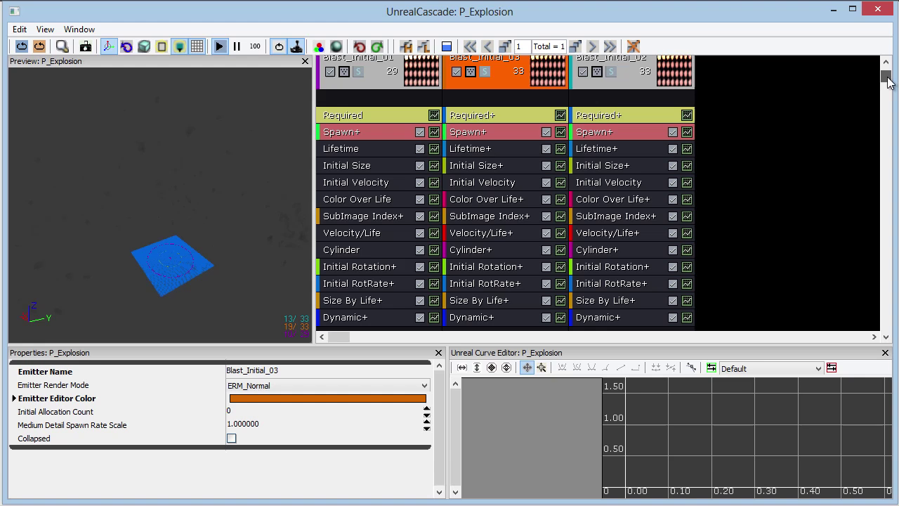
# Step: Set Blast_Initial_03's Cylinder Start Location constant to Y 50 and Z 20
pyautogui.click(471, 247)
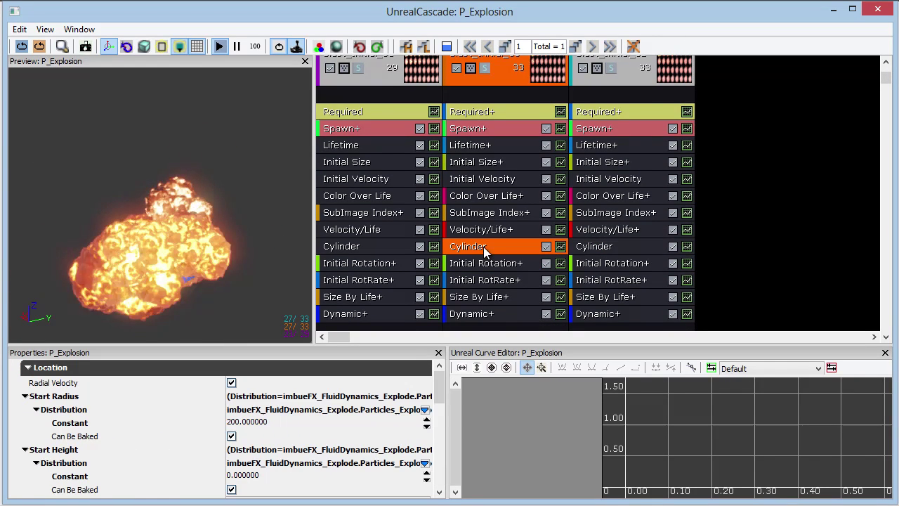
pyautogui.scroll(-3)
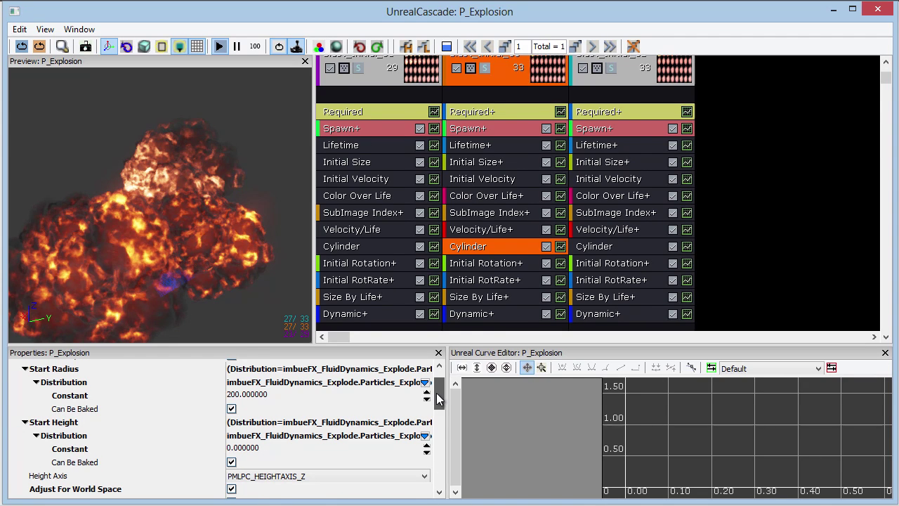
pyautogui.scroll(-3)
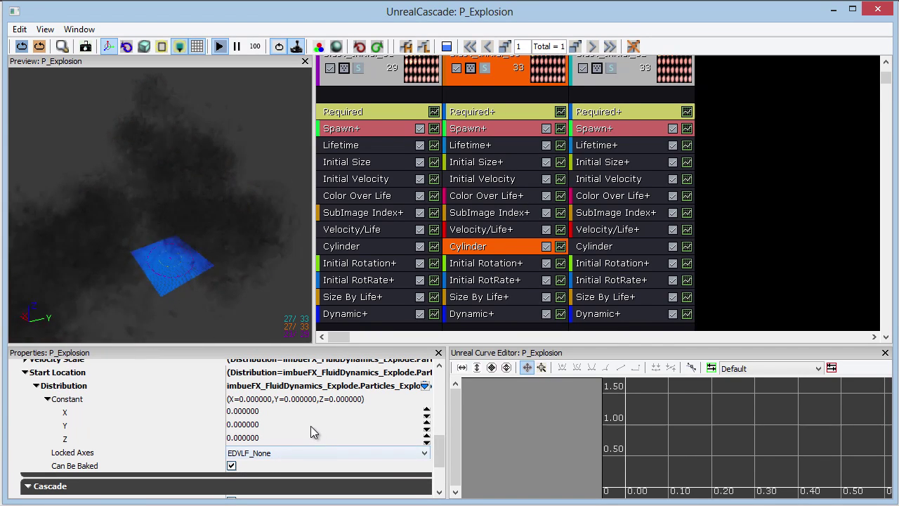
pyautogui.write('50')
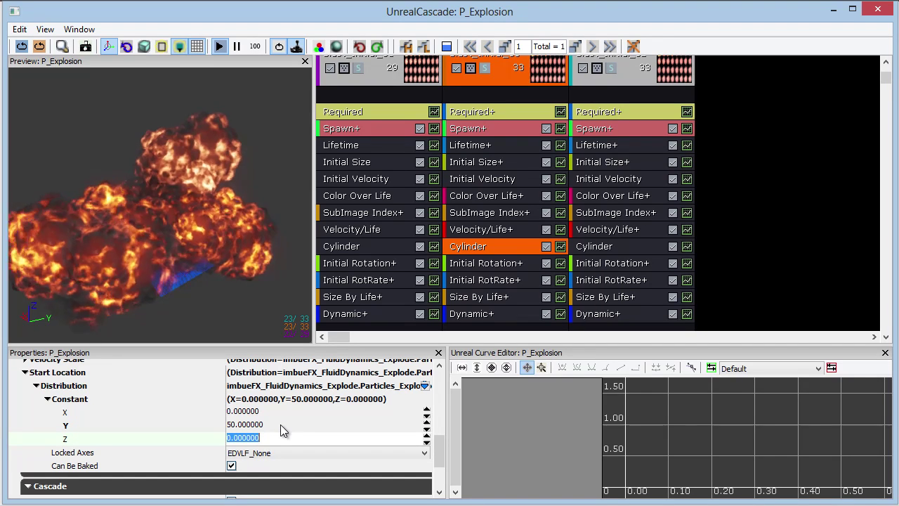
pyautogui.write('20')
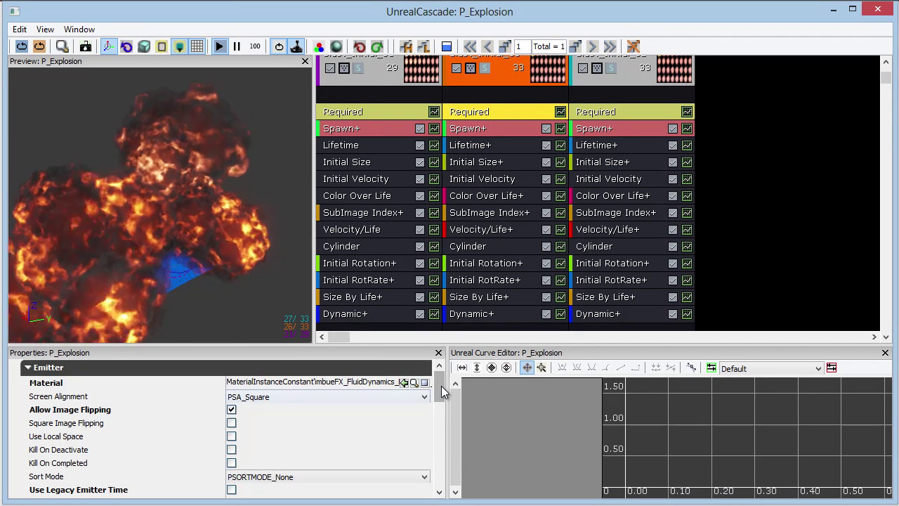
# Step: Set Blast_Initial_03's Emitter Delay to 0.45 seconds
pyautogui.scroll(-3)
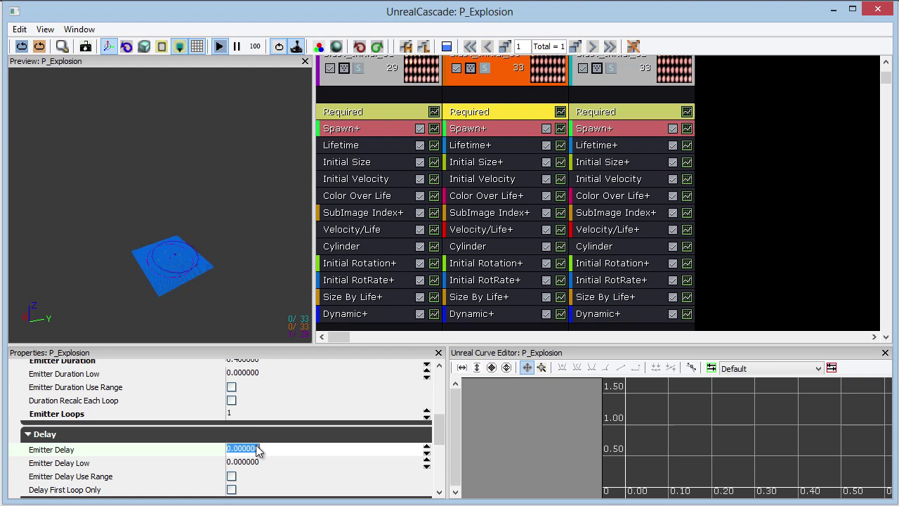
pyautogui.write('0.450000')
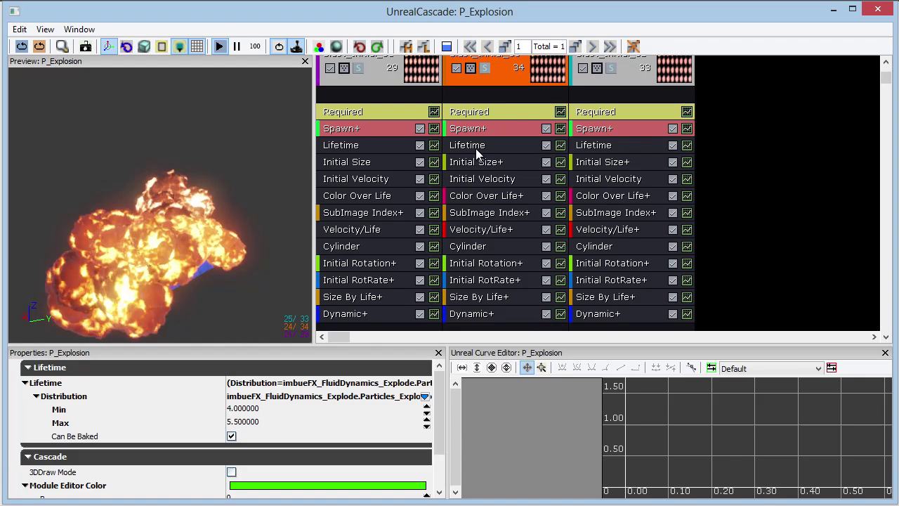
# Step: Set Blast_Initial_03's Lifetime distribution Max to 5.2 for a 3.7–5.2 range
pyautogui.click(467, 145)
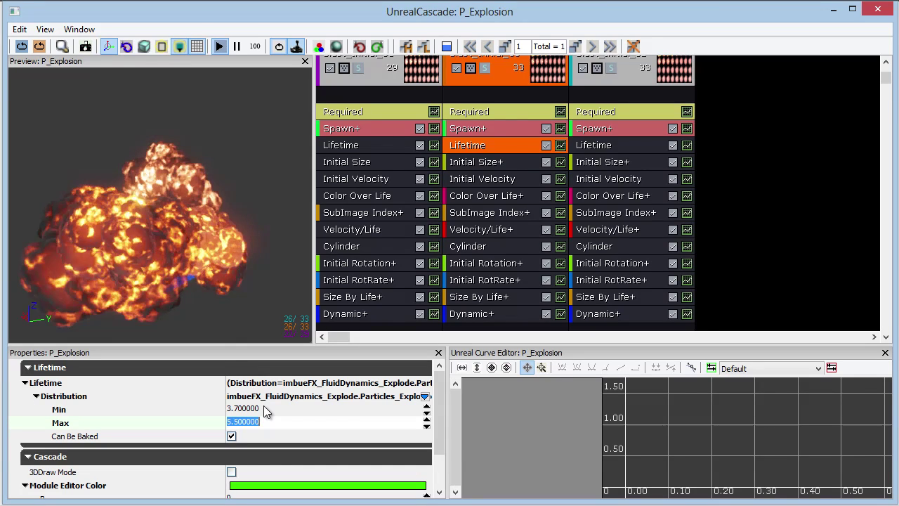
pyautogui.write('5.200000')
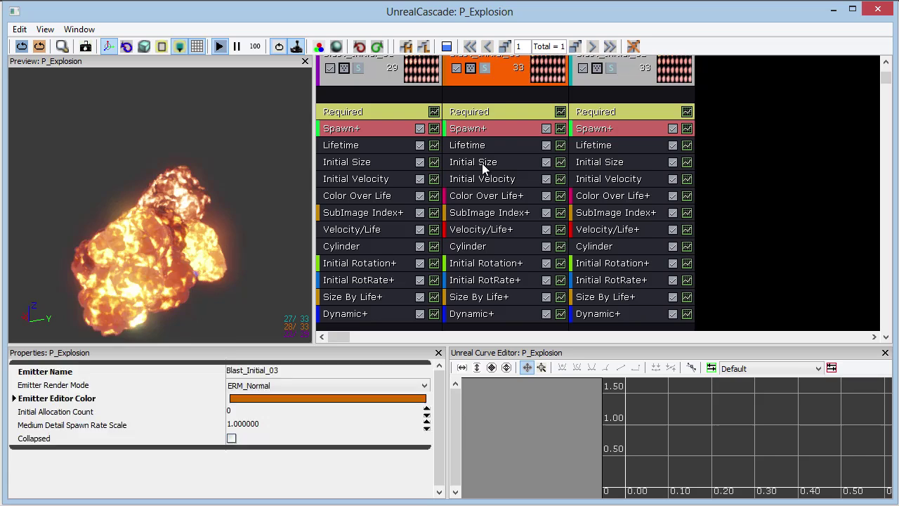
# Step: Set Blast_Initial_03's Start Size Max X to 900 and Min X to 800
pyautogui.click(472, 162)
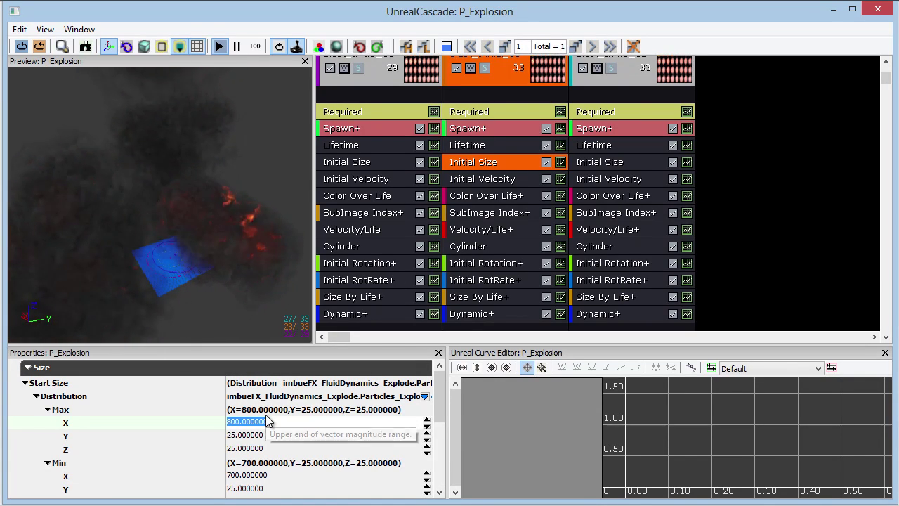
pyautogui.write('900.000000')
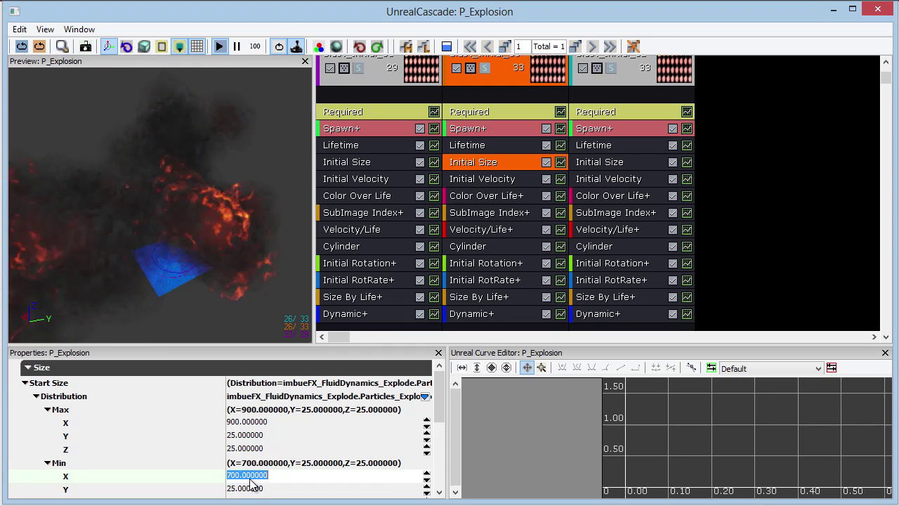
pyautogui.write('800.000000')
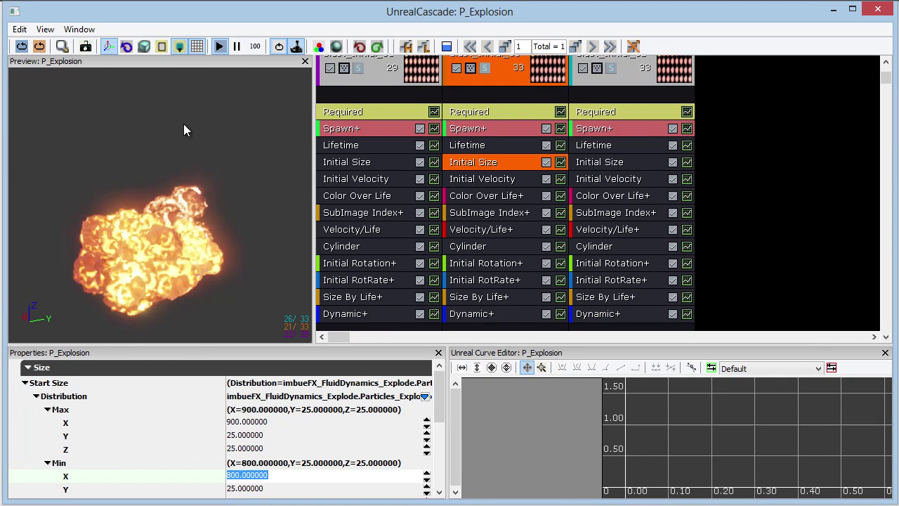